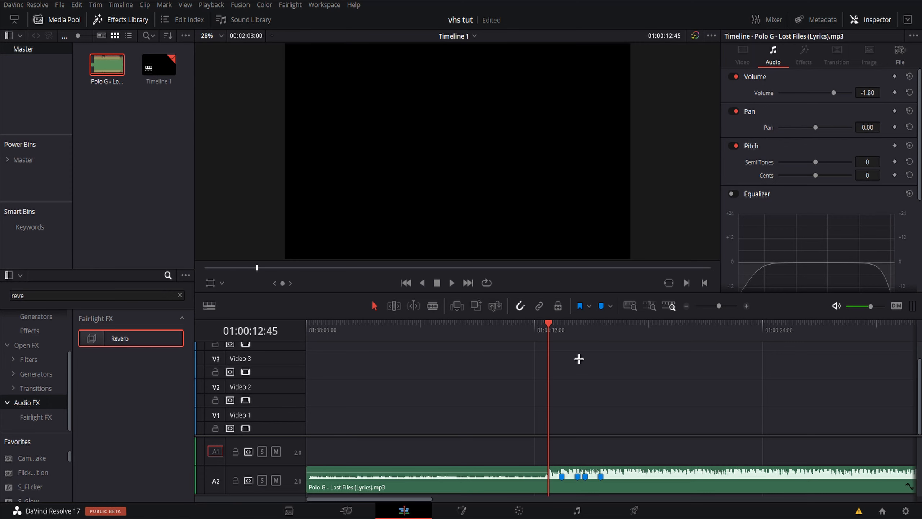
{"action": "mouse_move", "coordinate": [443, 363]}
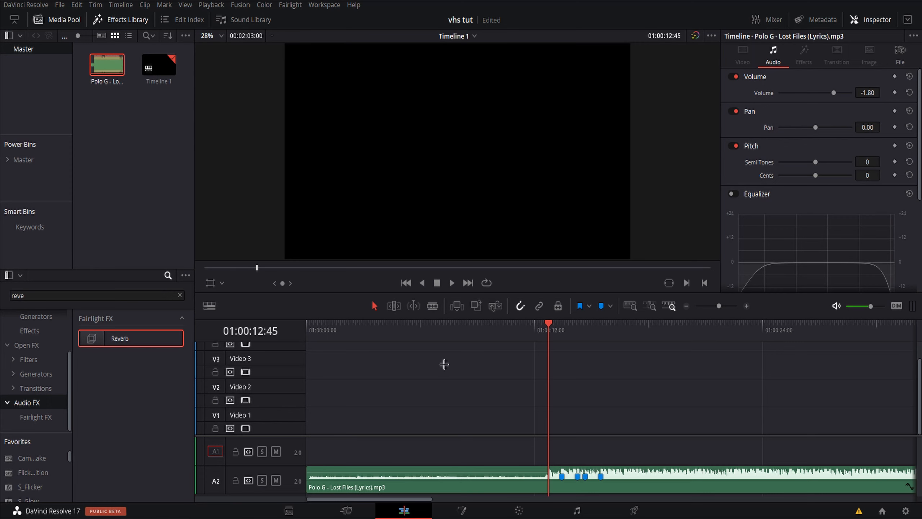
Step: Position the playhead at Marker 1 on the A2 song clip ready to cut
{"action": "left_click", "coordinate": [375, 329]}
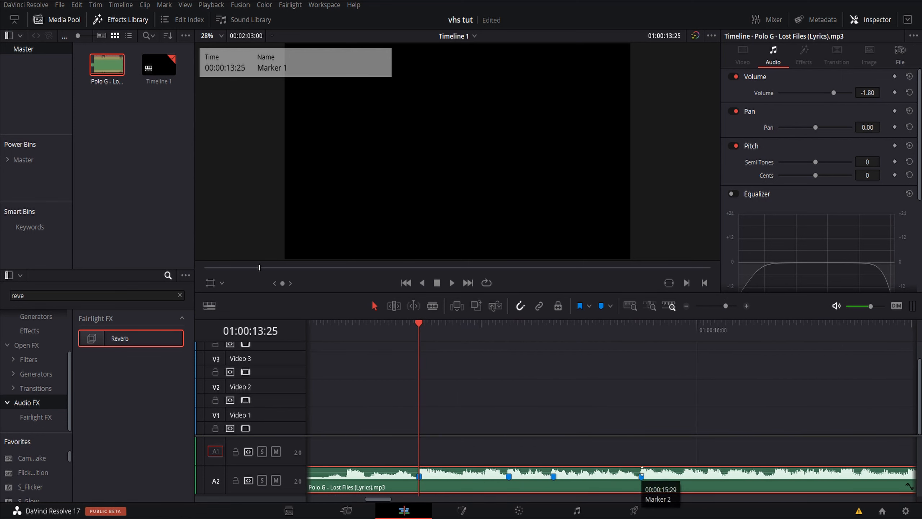
{"action": "mouse_move", "coordinate": [671, 460]}
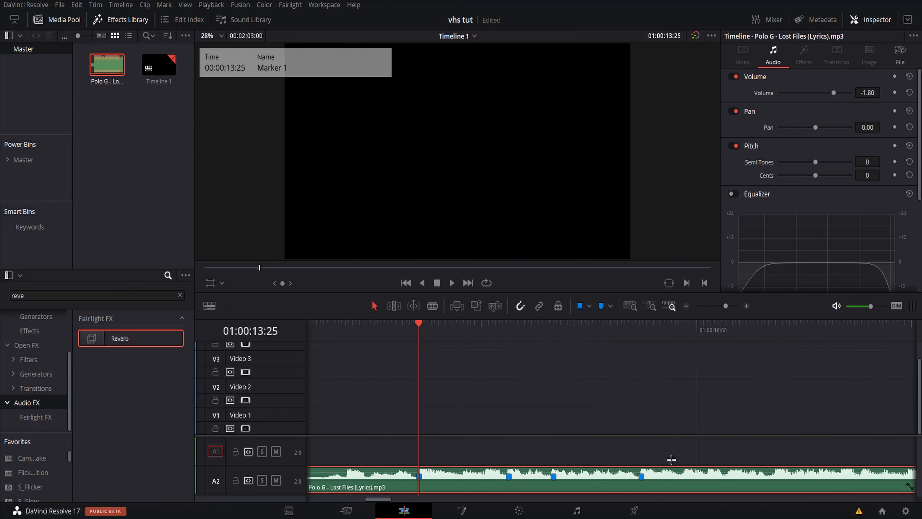
{"action": "mouse_move", "coordinate": [501, 474]}
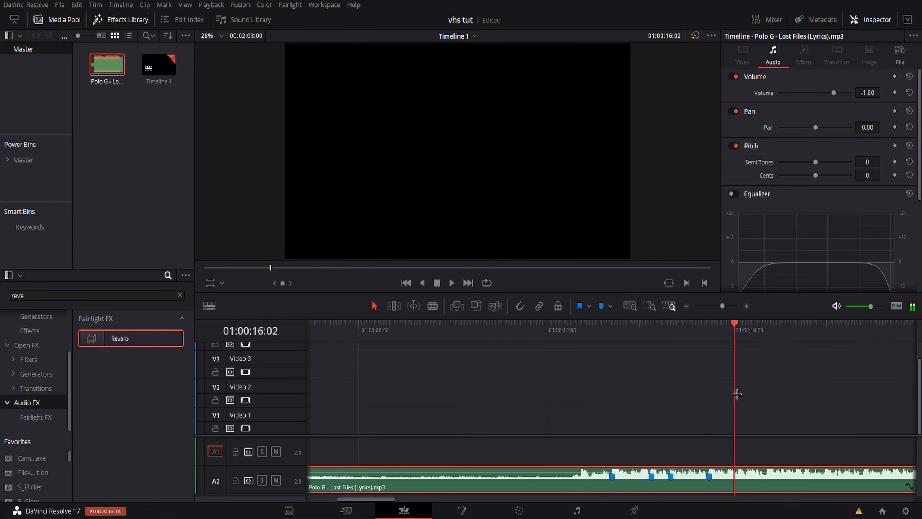
{"action": "left_click", "coordinate": [569, 330]}
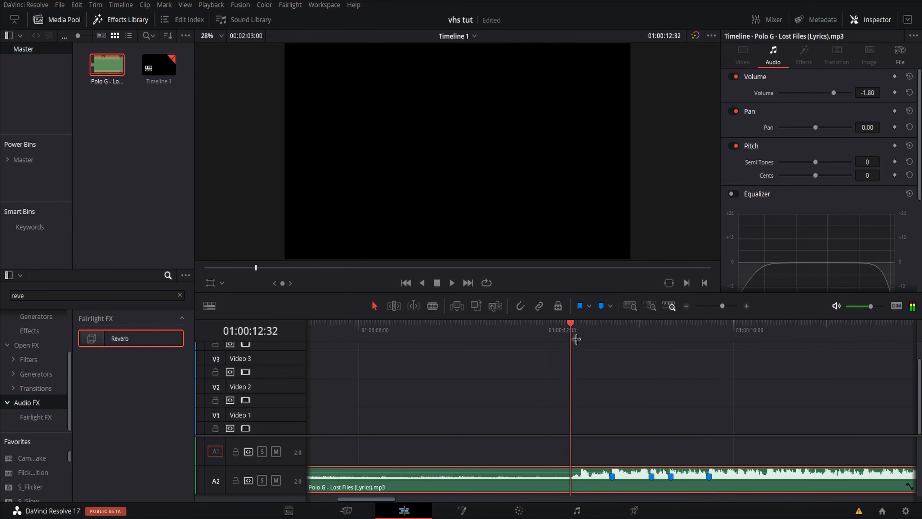
{"action": "left_click", "coordinate": [721, 305]}
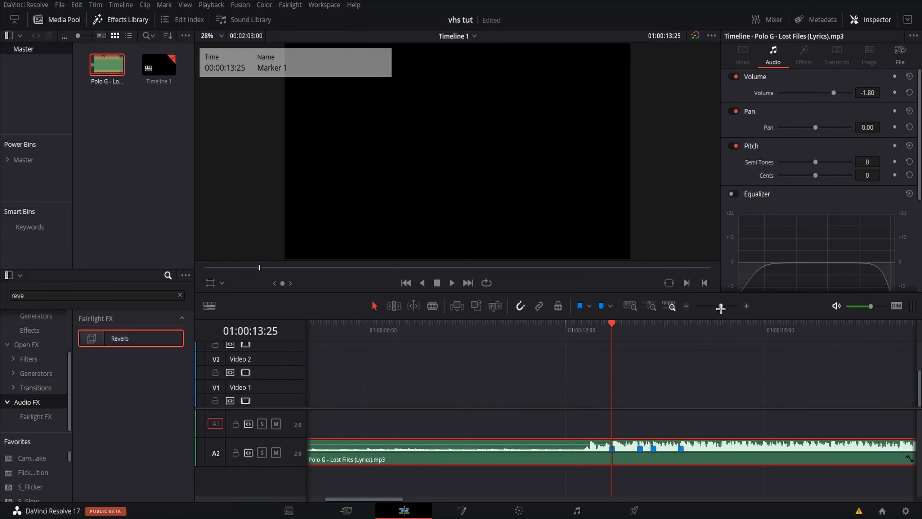
Step: Split the song at Marker 1 and give the A3 snippet Reverb at 48.57 Dry/Wet and -3.40 volume
{"action": "left_click", "coordinate": [612, 447]}
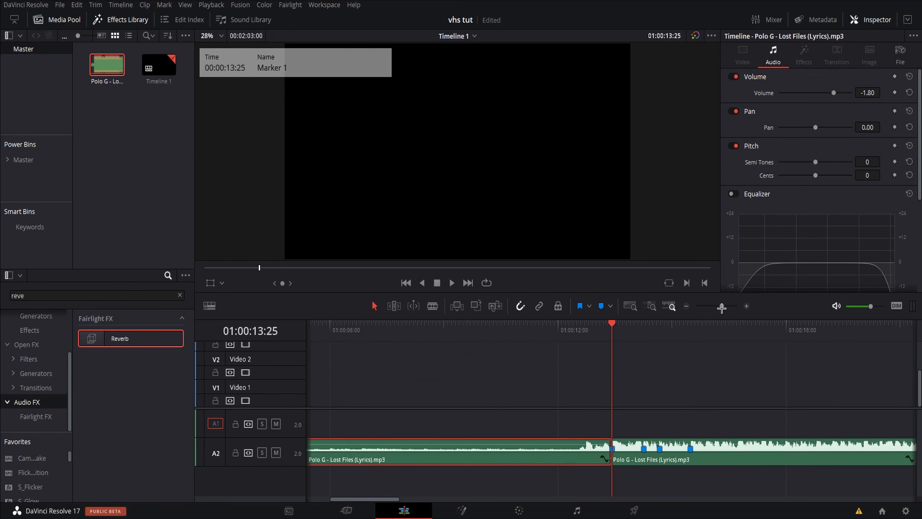
{"action": "left_click", "coordinate": [559, 334]}
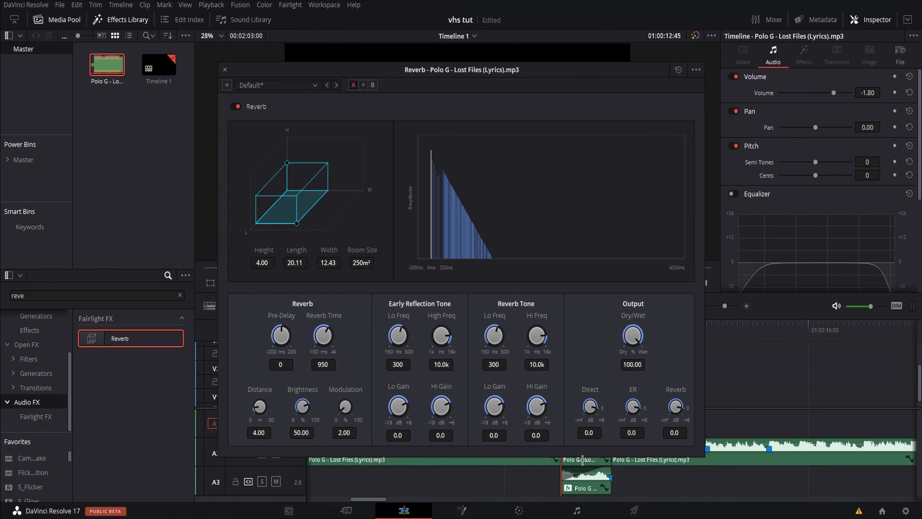
{"action": "mouse_move", "coordinate": [516, 209]}
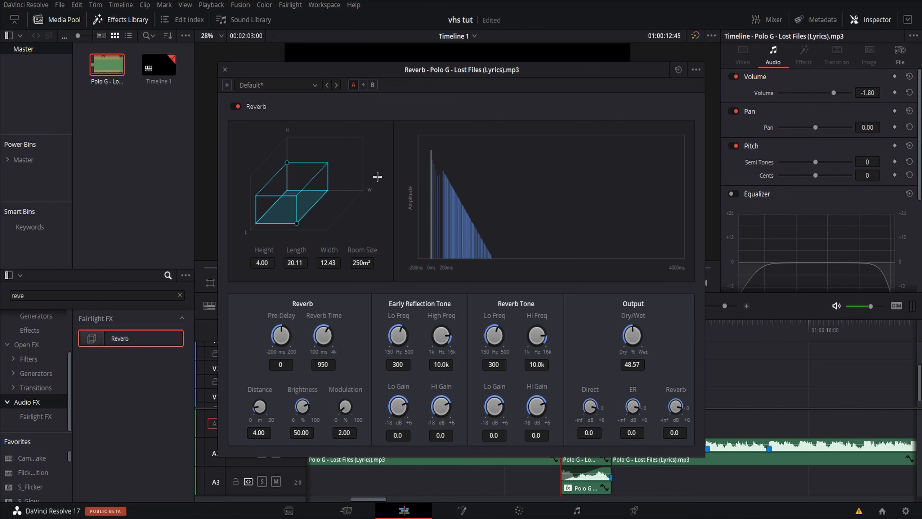
{"action": "mouse_move", "coordinate": [227, 59]}
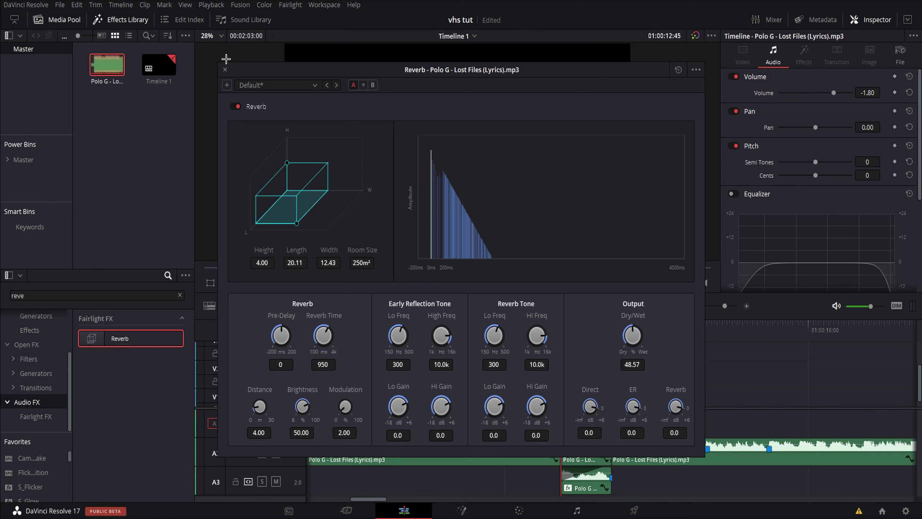
{"action": "left_click", "coordinate": [225, 69]}
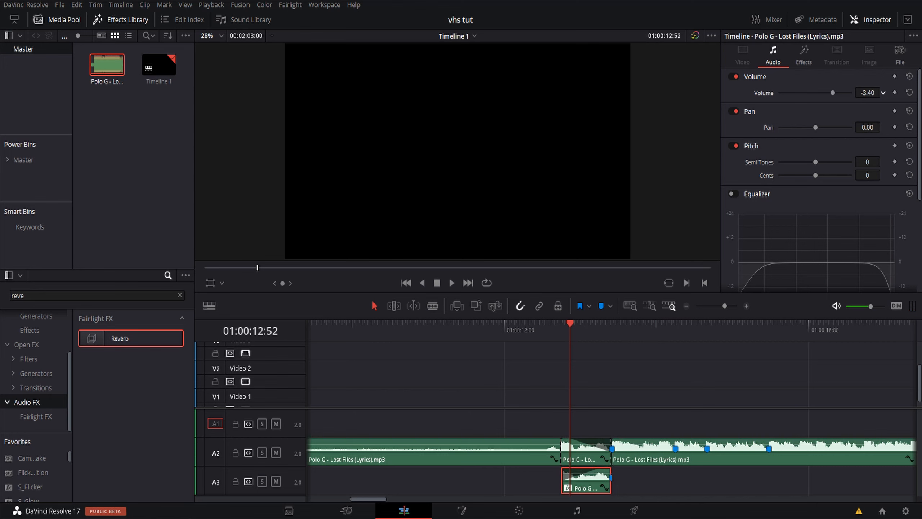
Step: Cut a second snippet at Marker 4 onto A3 with Reverb at 52.27 Dry/Wet and -3.60 volume
{"action": "left_click", "coordinate": [888, 92]}
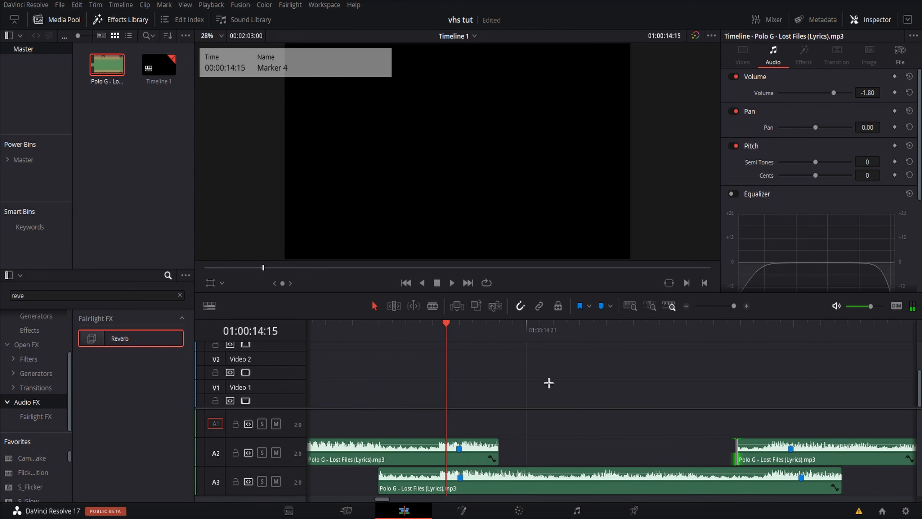
{"action": "left_click", "coordinate": [485, 322]}
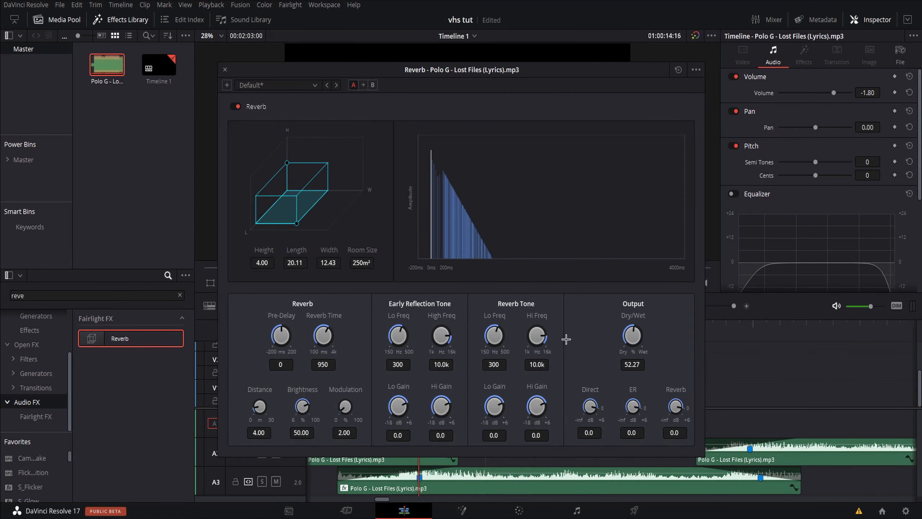
{"action": "left_click", "coordinate": [225, 69]}
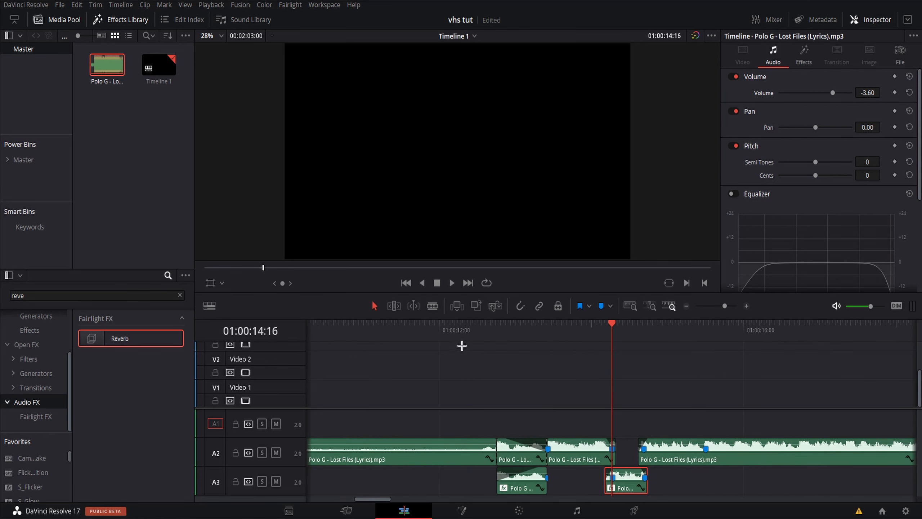
{"action": "mouse_move", "coordinate": [449, 359]}
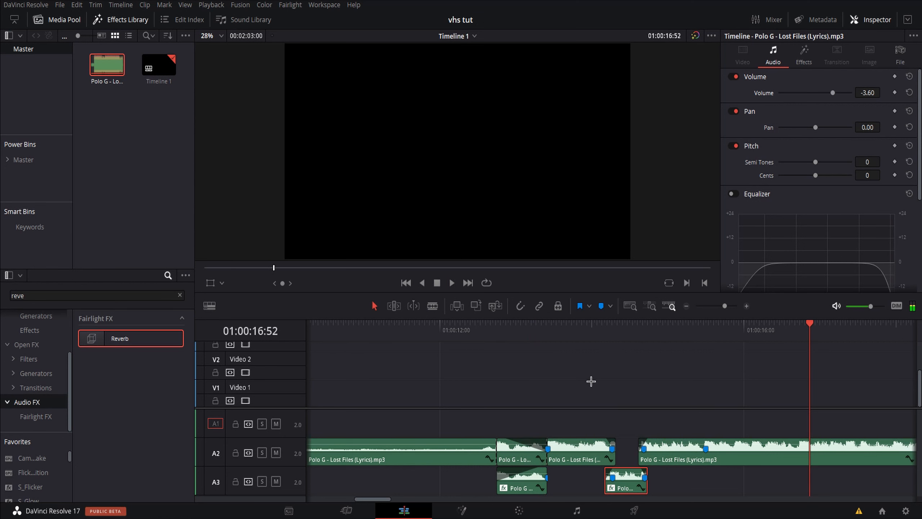
{"action": "mouse_move", "coordinate": [531, 376]}
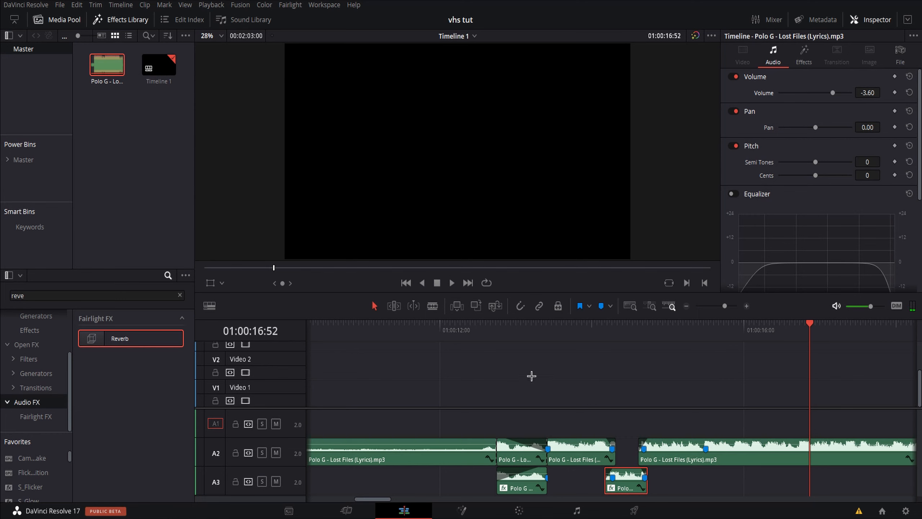
{"action": "key", "text": "ctrl+s"}
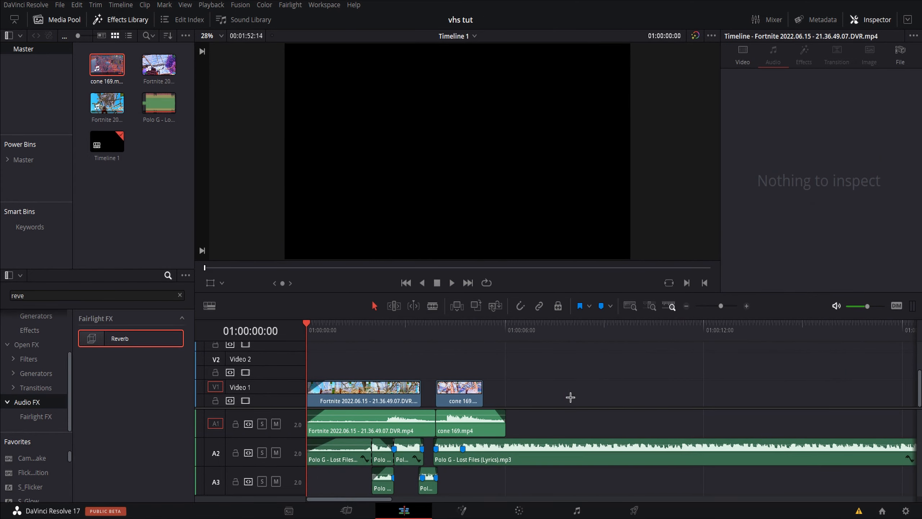
{"action": "mouse_move", "coordinate": [541, 347]}
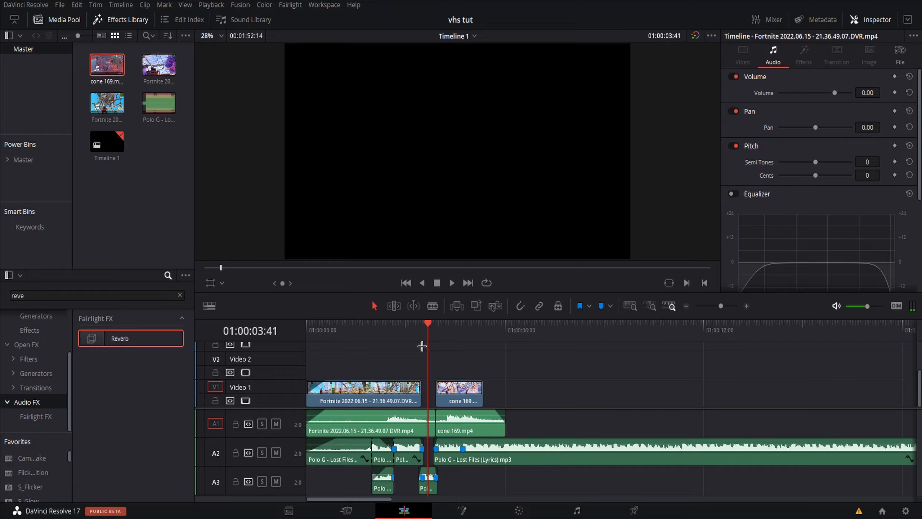
Step: Set the Polo G song clip on A2 to -5.00 volume in the Inspector's Audio tab
{"action": "left_click", "coordinate": [360, 331]}
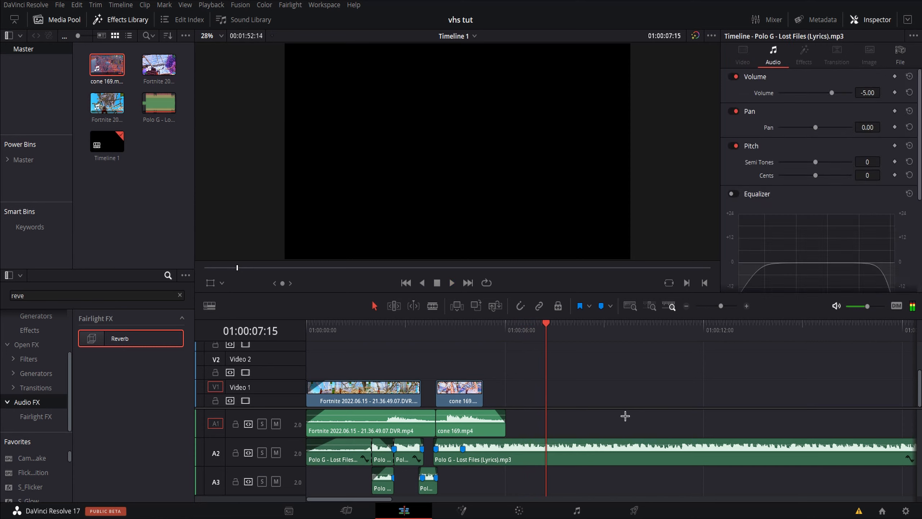
{"action": "mouse_move", "coordinate": [437, 339]}
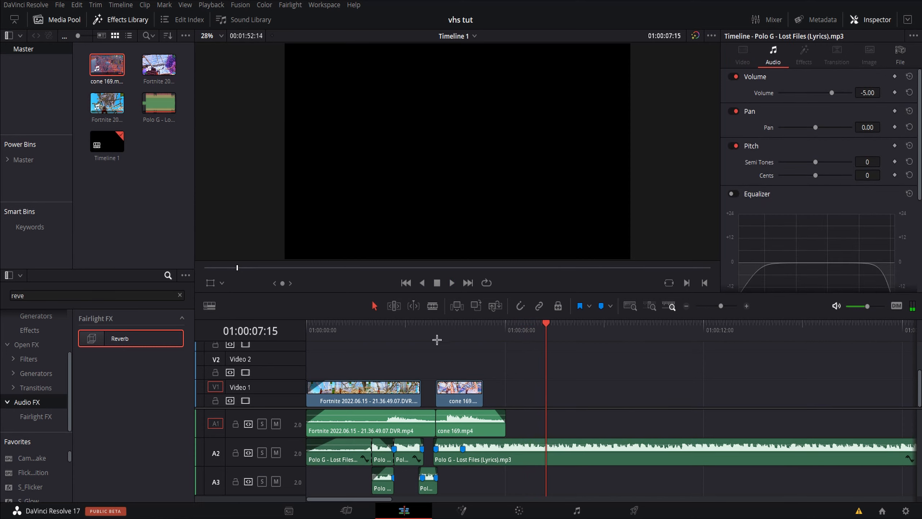
{"action": "left_click", "coordinate": [441, 330]}
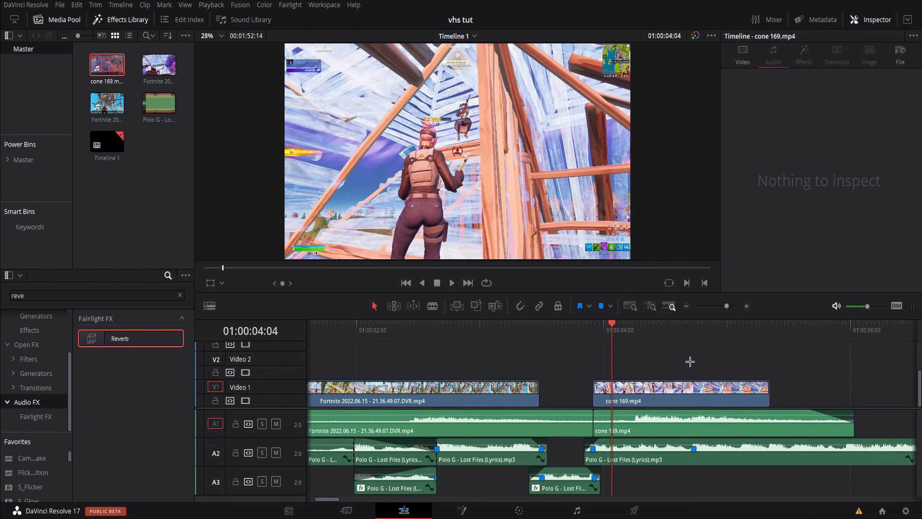
{"action": "mouse_move", "coordinate": [633, 323]}
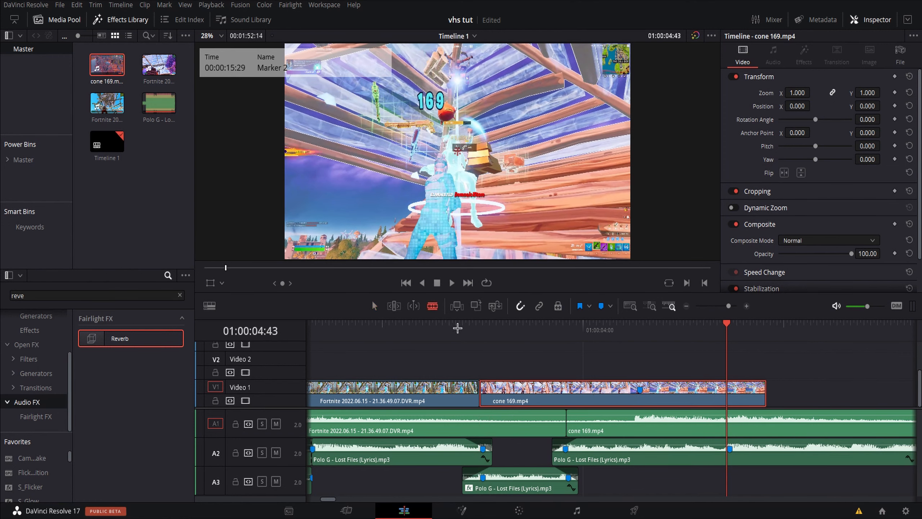
Step: Blade the cone 169 clip on V1 into several pieces and select the one to reverse
{"action": "left_click", "coordinate": [565, 331]}
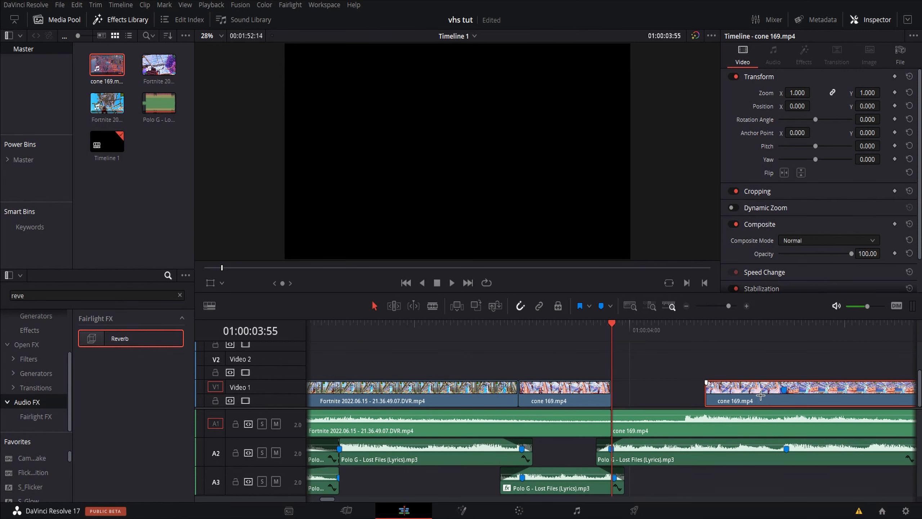
{"action": "left_click", "coordinate": [562, 391]}
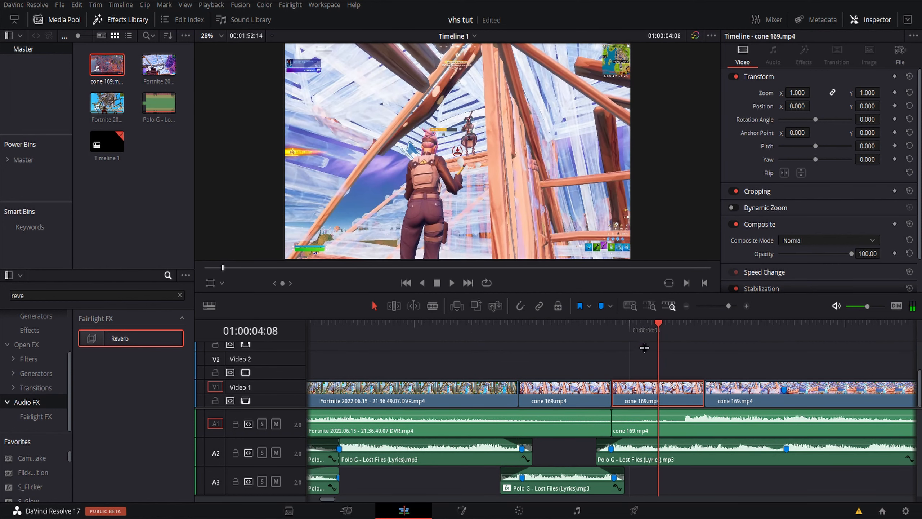
{"action": "left_click", "coordinate": [522, 329]}
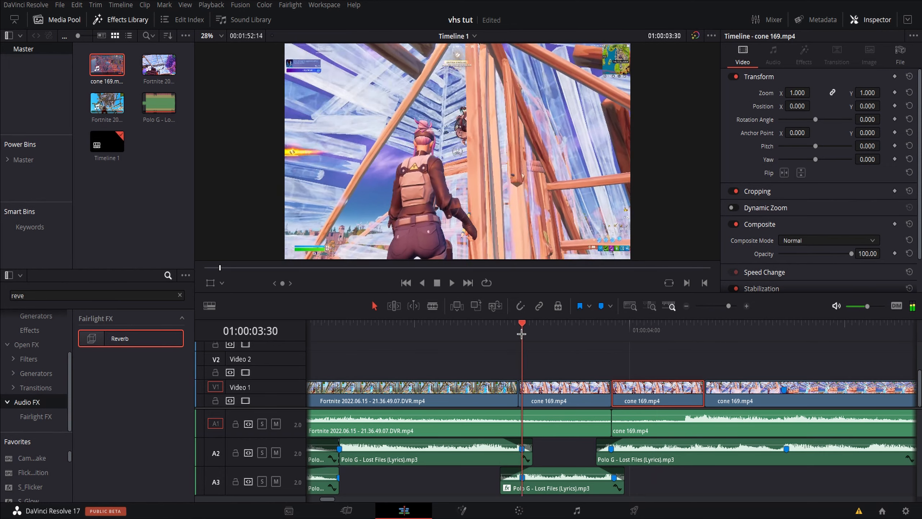
{"action": "left_click", "coordinate": [694, 329]}
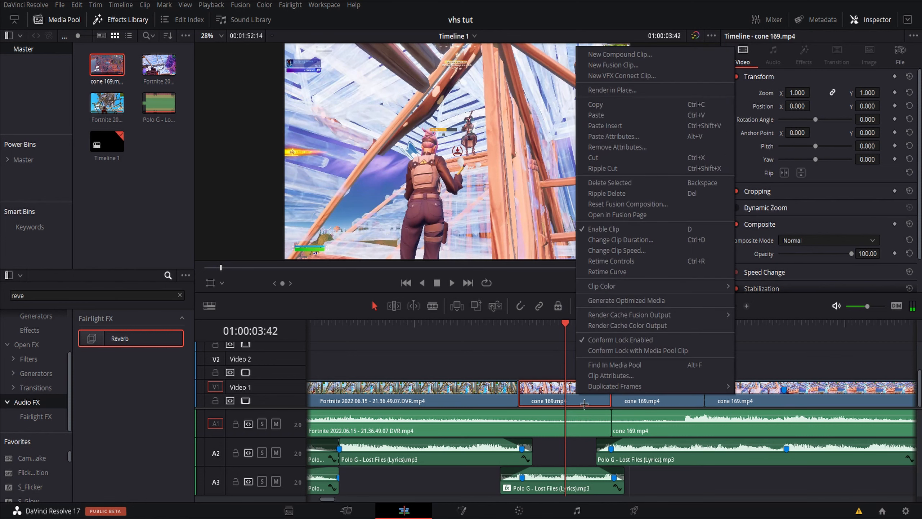
Step: Reverse the cone 169 piece at a constant 89.36% speed via Change Clip Speed, replacing the old speed map
{"action": "left_click", "coordinate": [616, 250]}
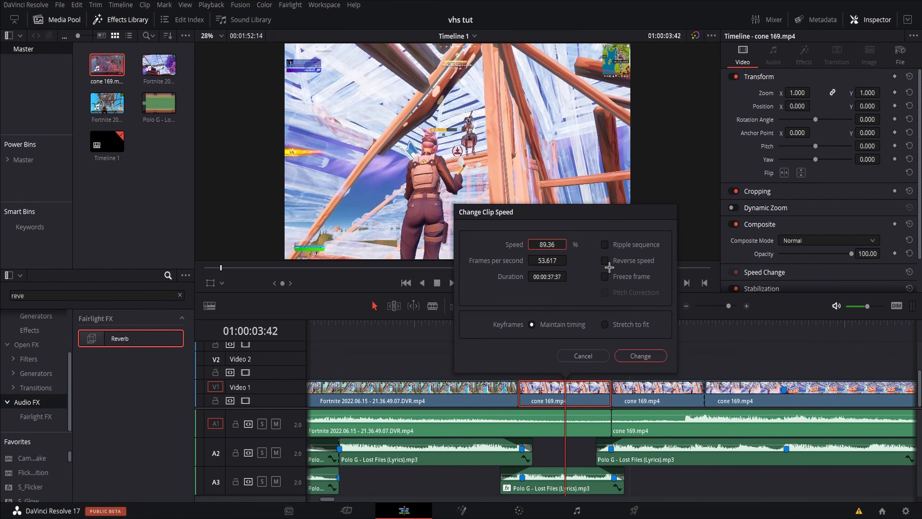
{"action": "left_click", "coordinate": [546, 244]}
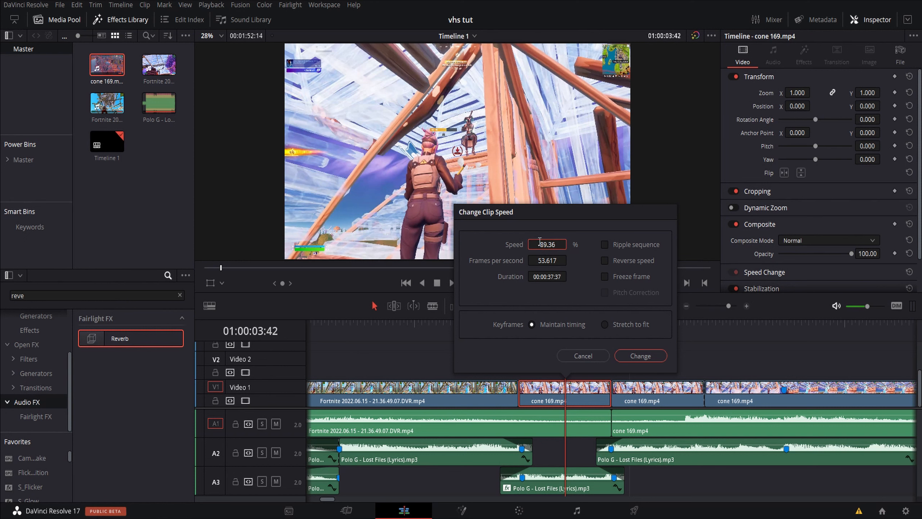
{"action": "left_click", "coordinate": [639, 355]}
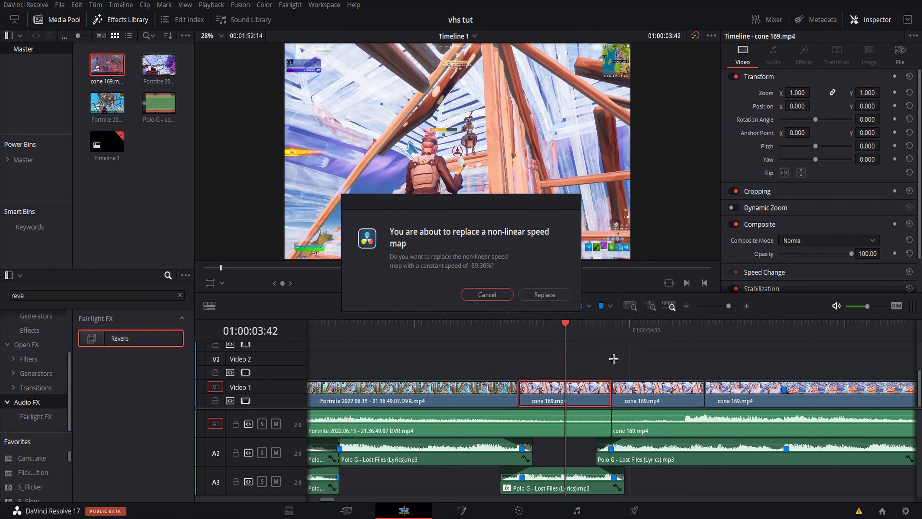
{"action": "left_click", "coordinate": [543, 294]}
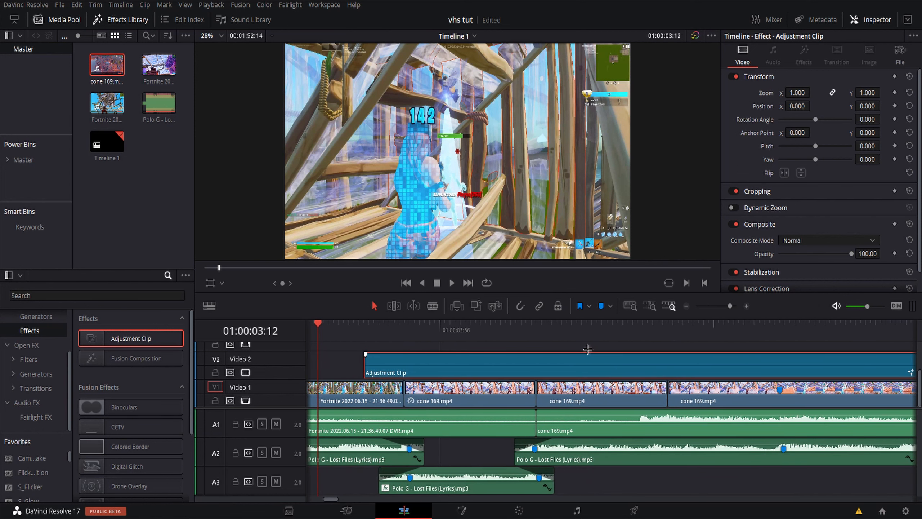
Step: Trim the V2 Adjustment Clip to cover only the later cone clips and add fade-in and fade-out
{"action": "left_click", "coordinate": [421, 325]}
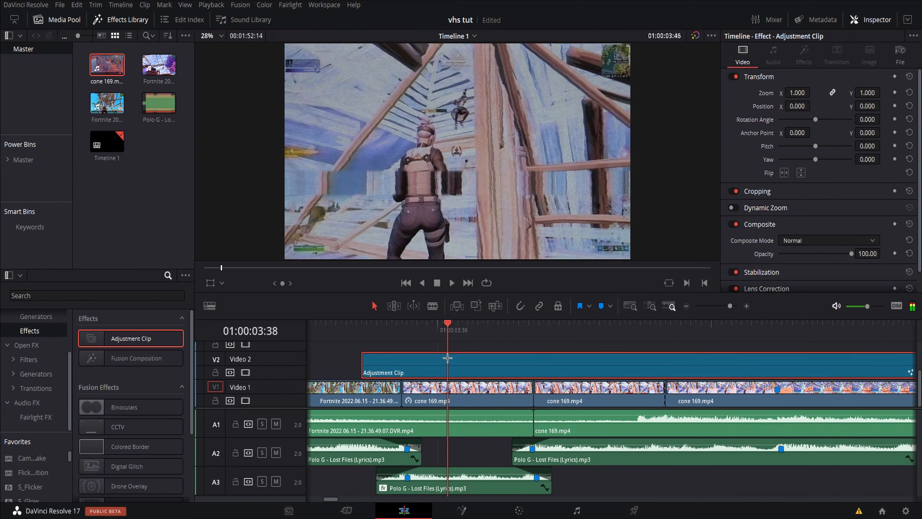
{"action": "left_click", "coordinate": [422, 330]}
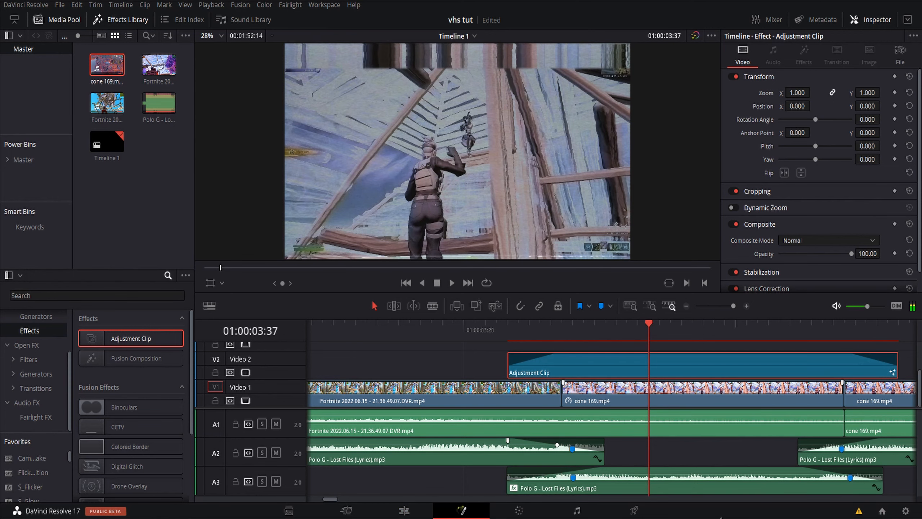
Step: View the Adjustment Clip's Fusion composition and scroll through the uniVHS1 Inspector controls
{"action": "left_click", "coordinate": [460, 510]}
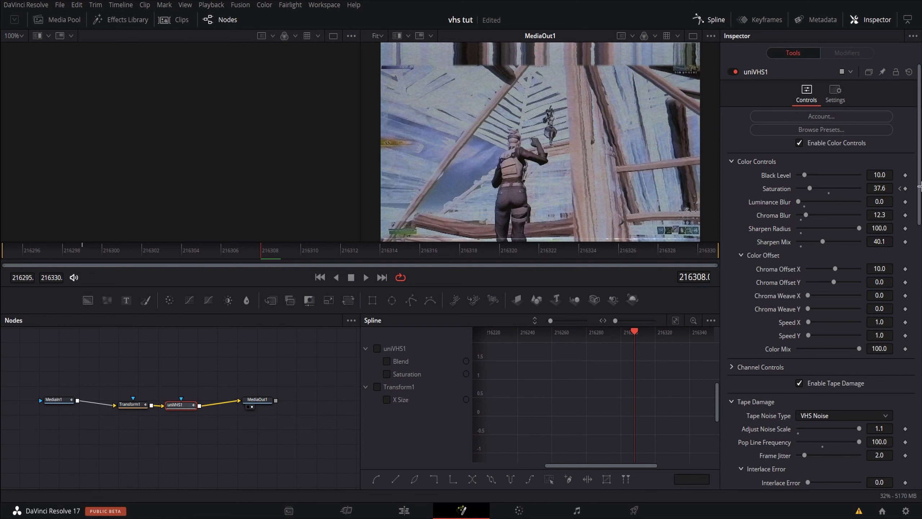
{"action": "mouse_move", "coordinate": [892, 187]}
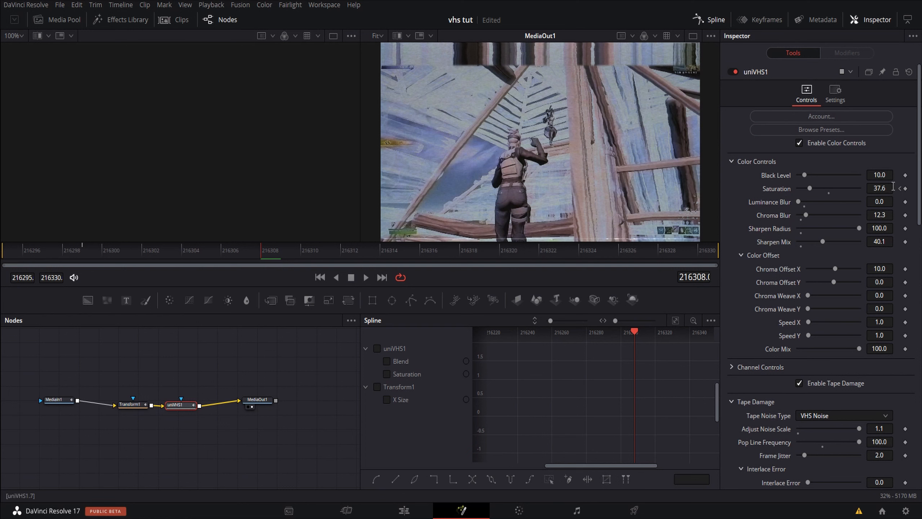
{"action": "mouse_move", "coordinate": [852, 175]}
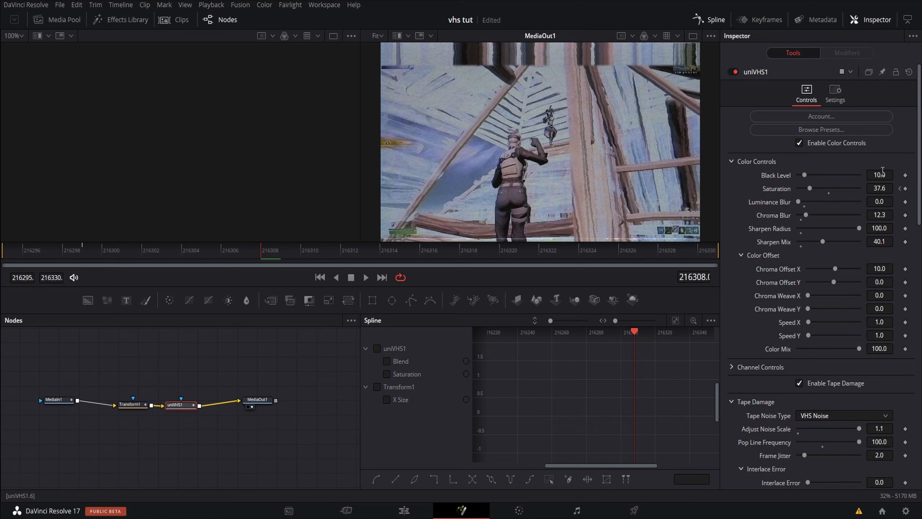
{"action": "scroll", "scroll_direction": "down", "scroll_amount": 3}
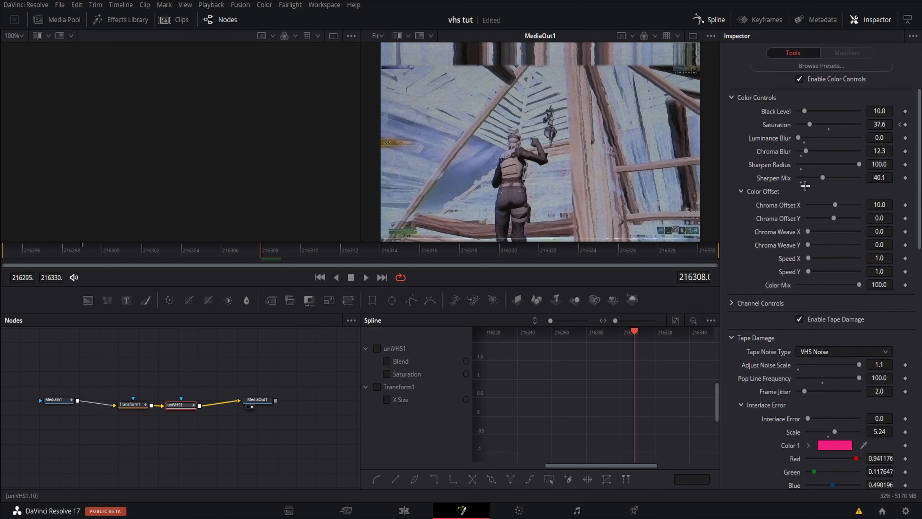
{"action": "scroll", "scroll_direction": "down", "scroll_amount": 3}
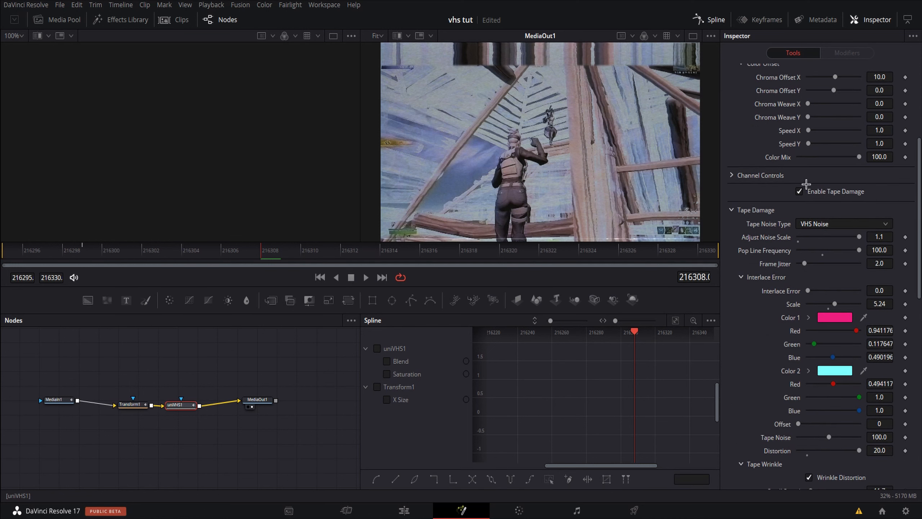
{"action": "scroll", "scroll_direction": "down", "scroll_amount": 3}
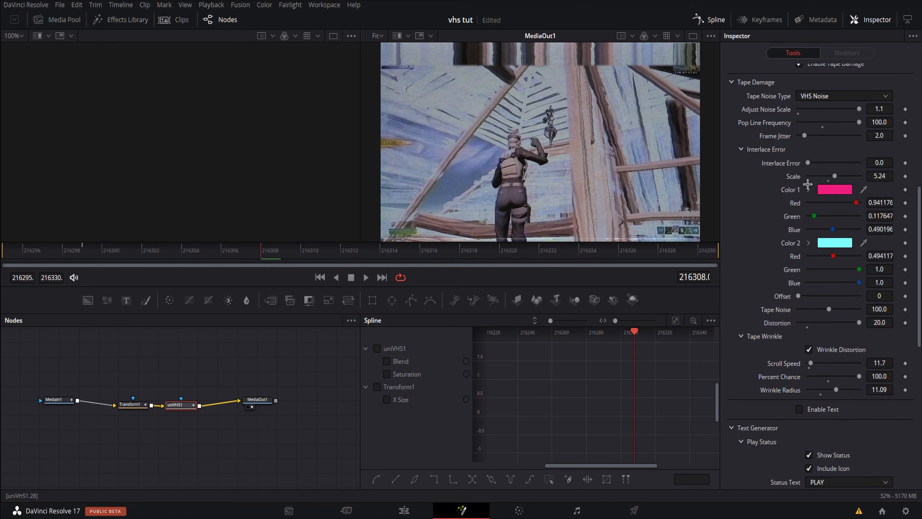
{"action": "scroll", "scroll_direction": "down", "scroll_amount": 3}
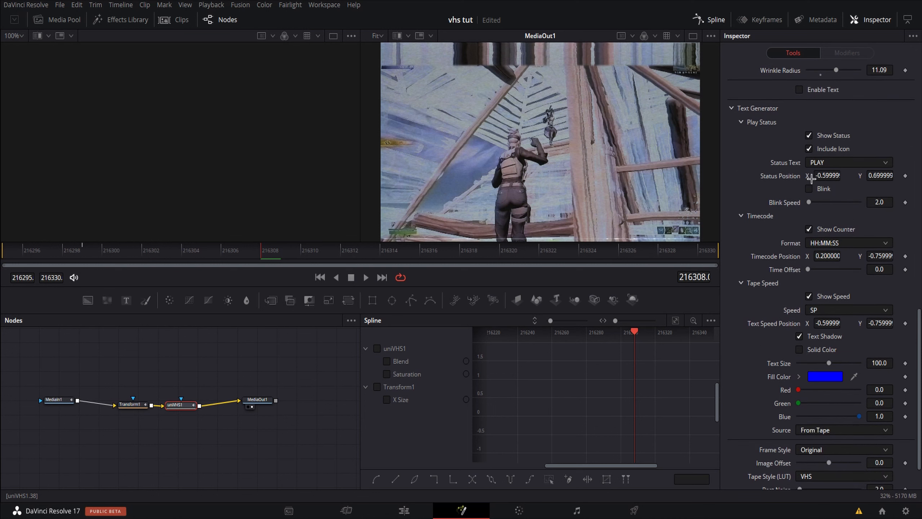
{"action": "scroll", "scroll_direction": "down", "scroll_amount": 3}
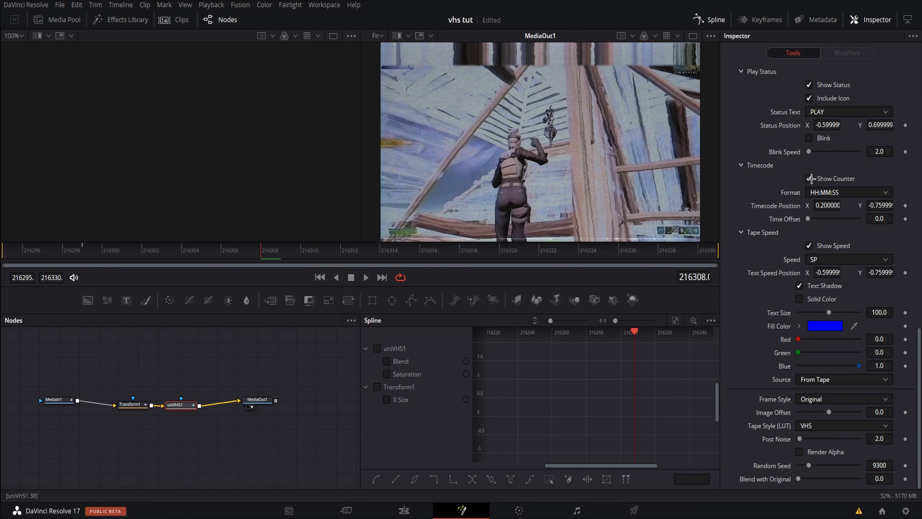
{"action": "scroll", "scroll_direction": "up", "scroll_amount": 3}
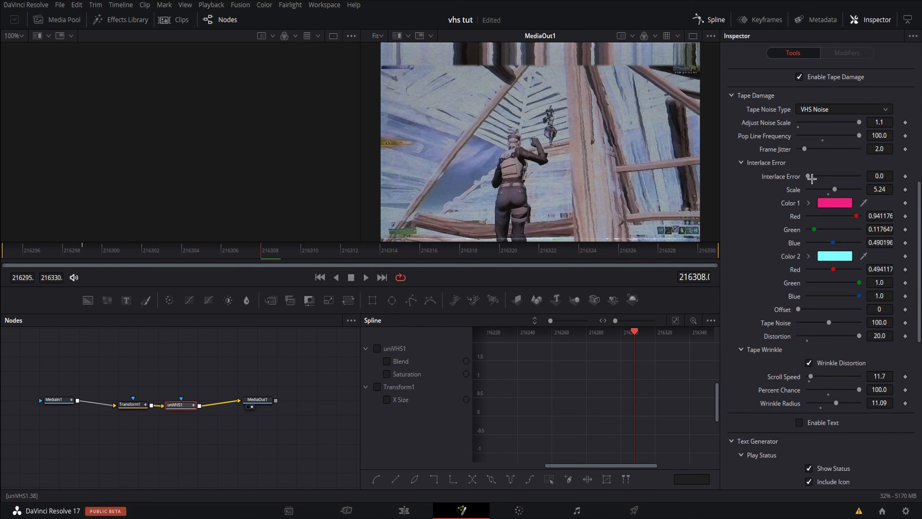
{"action": "scroll", "scroll_direction": "up", "scroll_amount": 3}
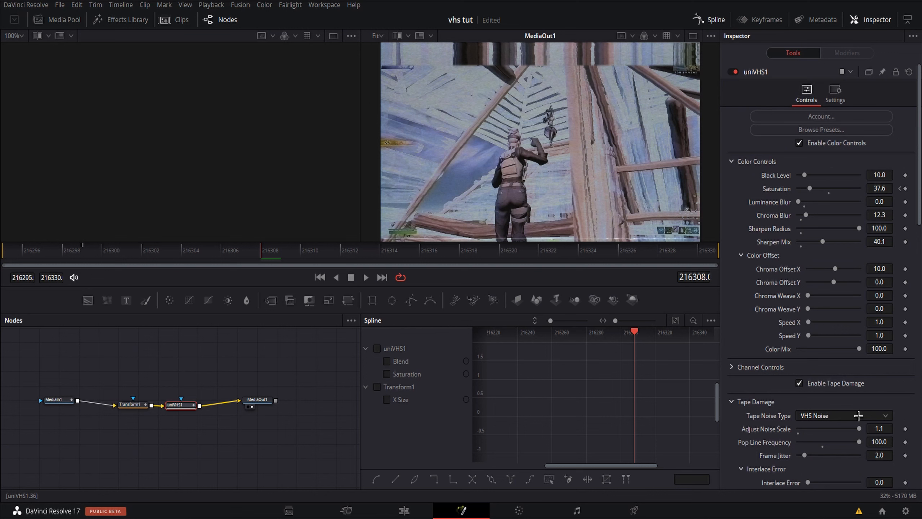
{"action": "mouse_move", "coordinate": [294, 278]}
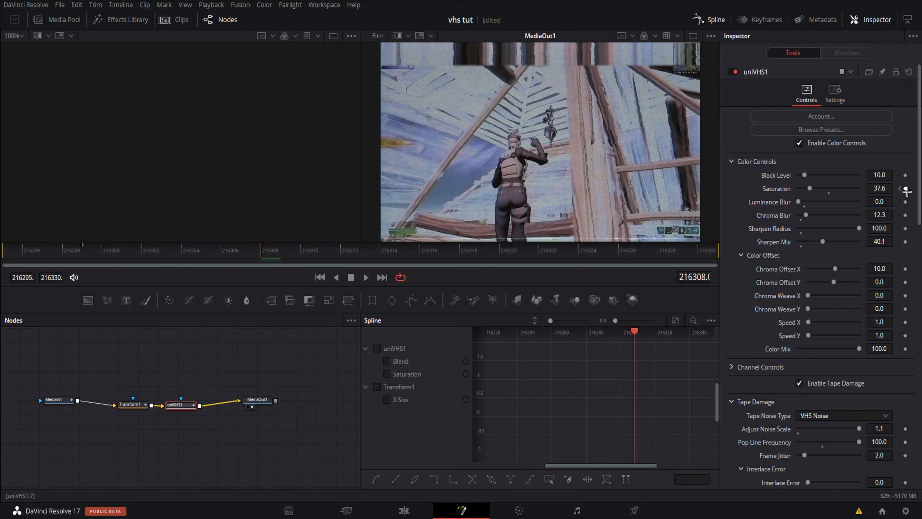
{"action": "mouse_move", "coordinate": [249, 285]}
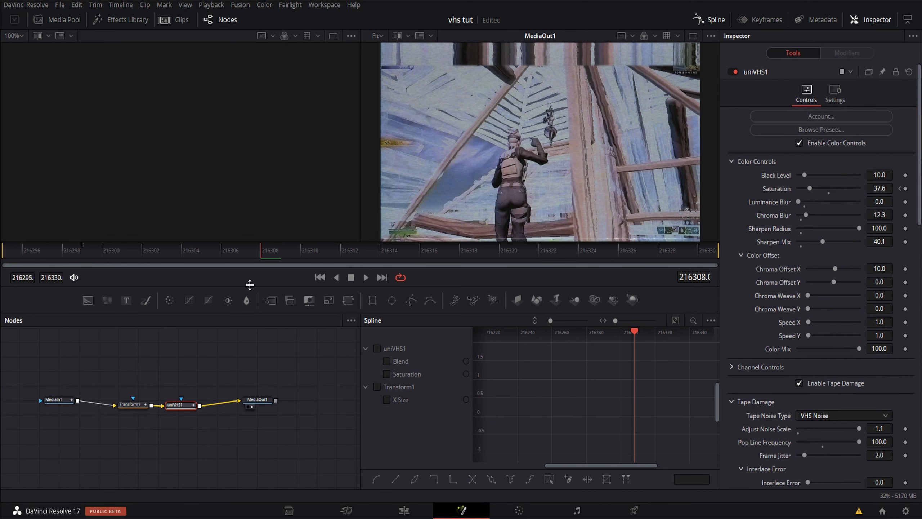
{"action": "mouse_move", "coordinate": [598, 110]}
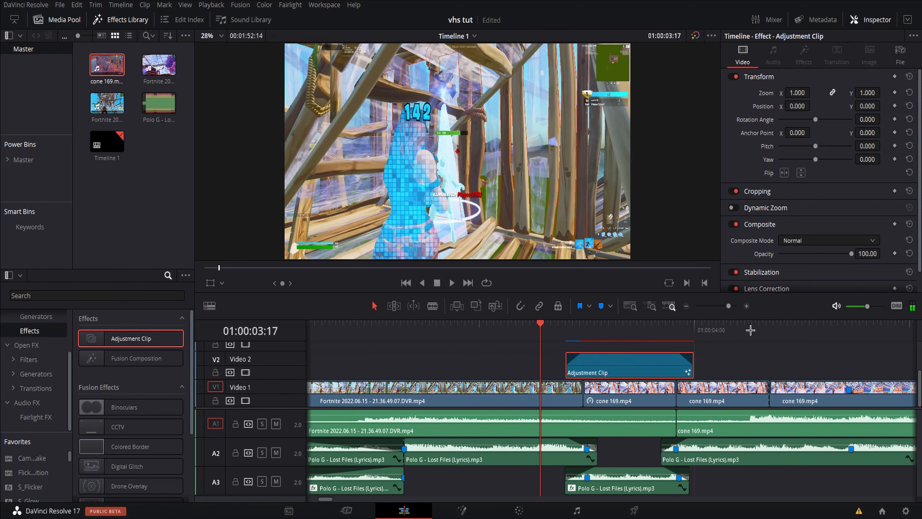
{"action": "mouse_move", "coordinate": [761, 343]}
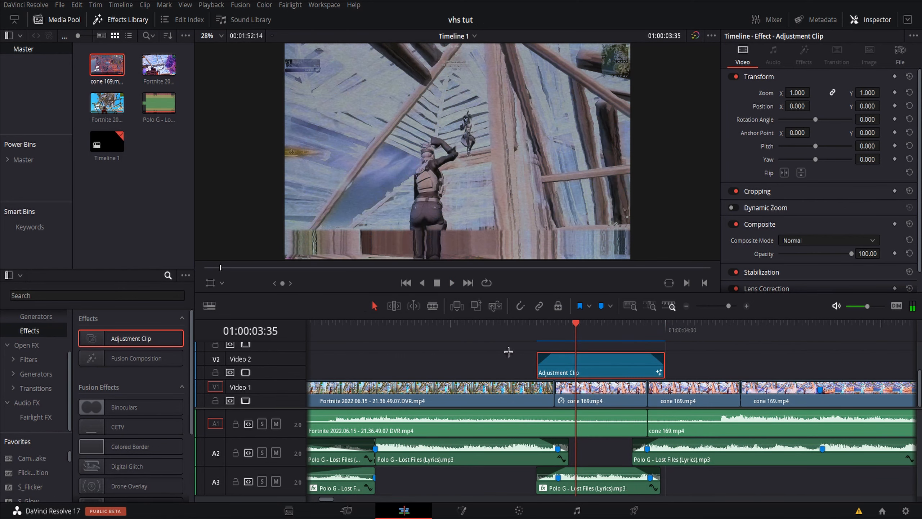
{"action": "mouse_move", "coordinate": [543, 334]}
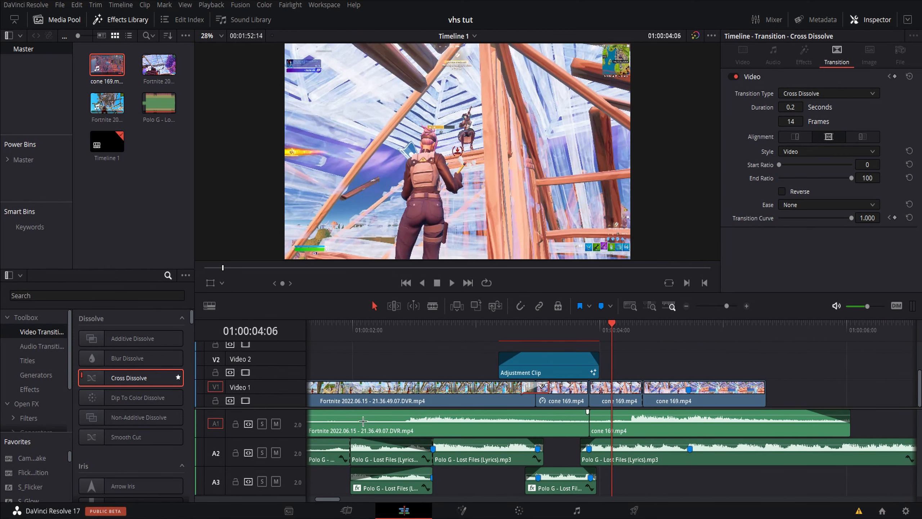
{"action": "mouse_move", "coordinate": [447, 296]}
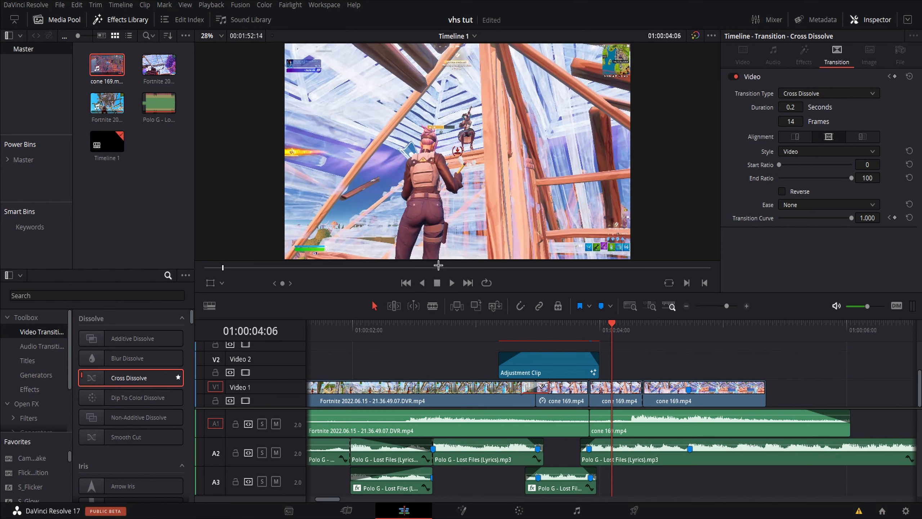
{"action": "mouse_move", "coordinate": [492, 327]}
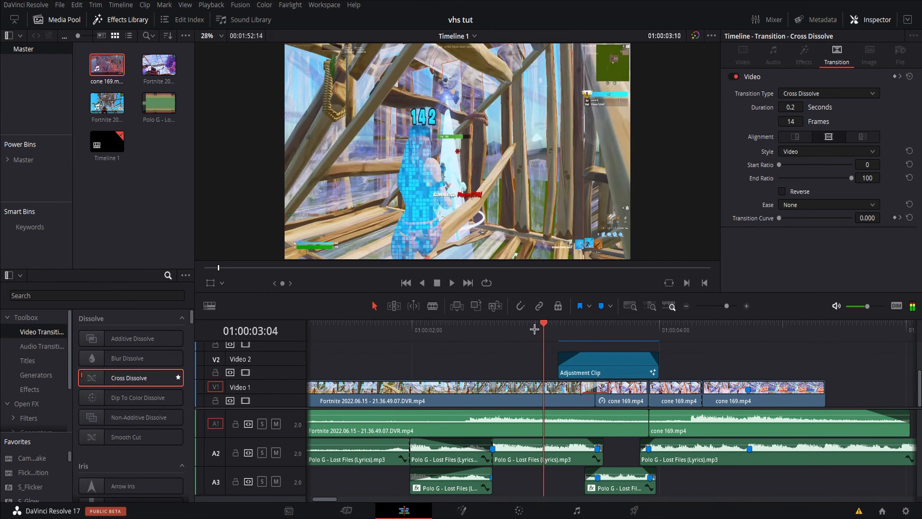
Step: Alt-copy the V2 Adjustment Clip earlier in the timeline over the first Fortnite gameplay clip
{"action": "left_click", "coordinate": [494, 329]}
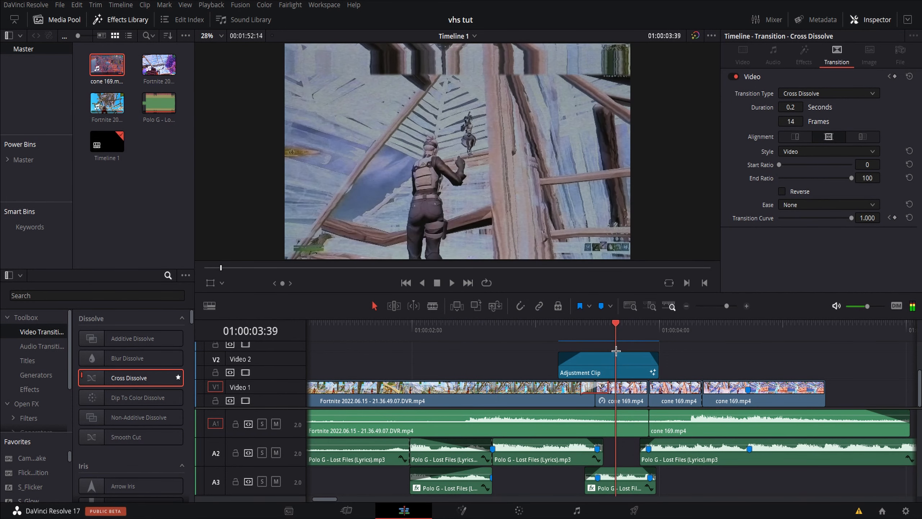
{"action": "left_click", "coordinate": [608, 363]}
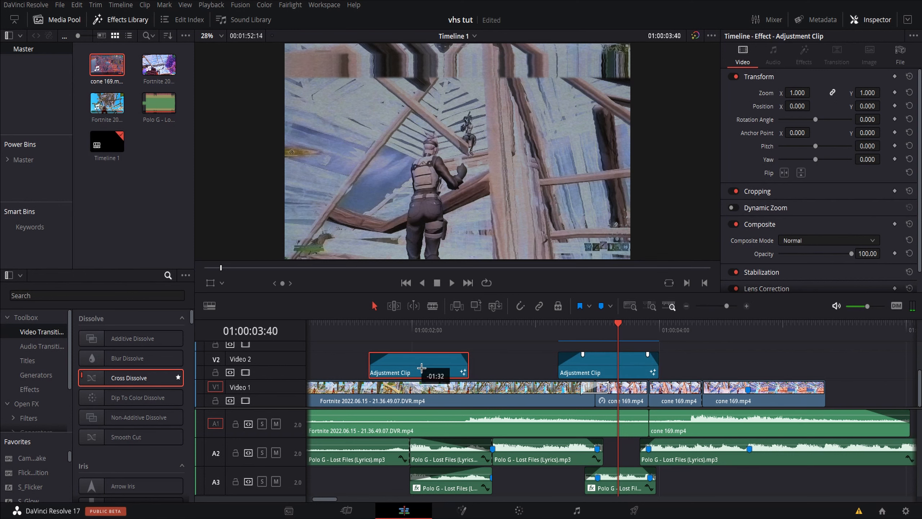
{"action": "left_click", "coordinate": [467, 330]}
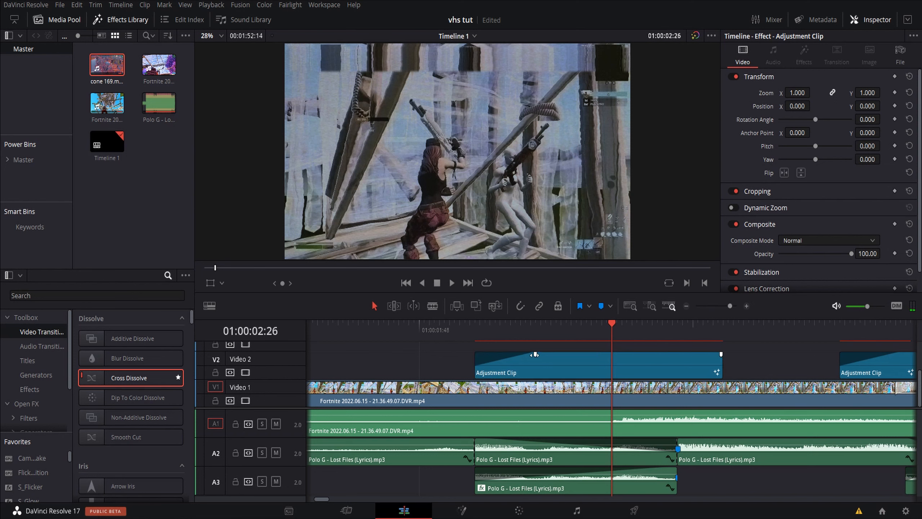
Step: Trim the copied adjustment clip shorter and set its fade-in and fade-out handles
{"action": "left_click", "coordinate": [668, 323]}
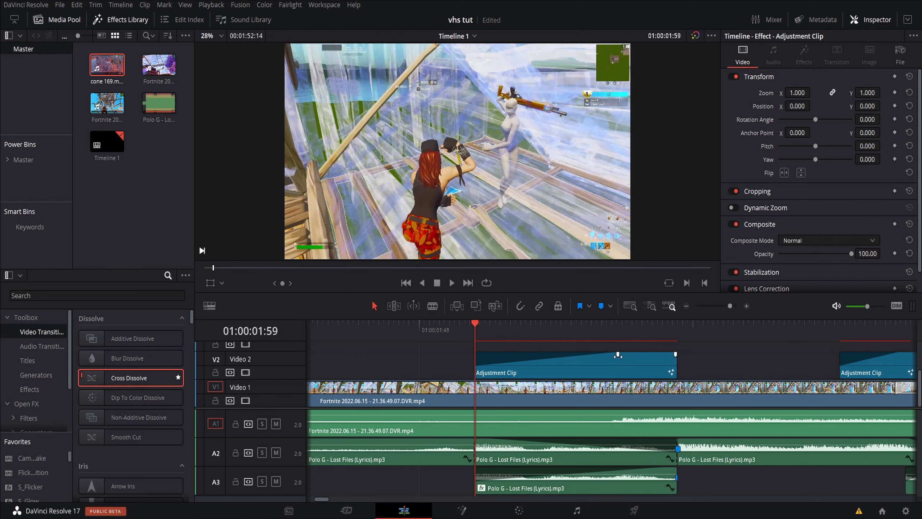
{"action": "left_click", "coordinate": [636, 329]}
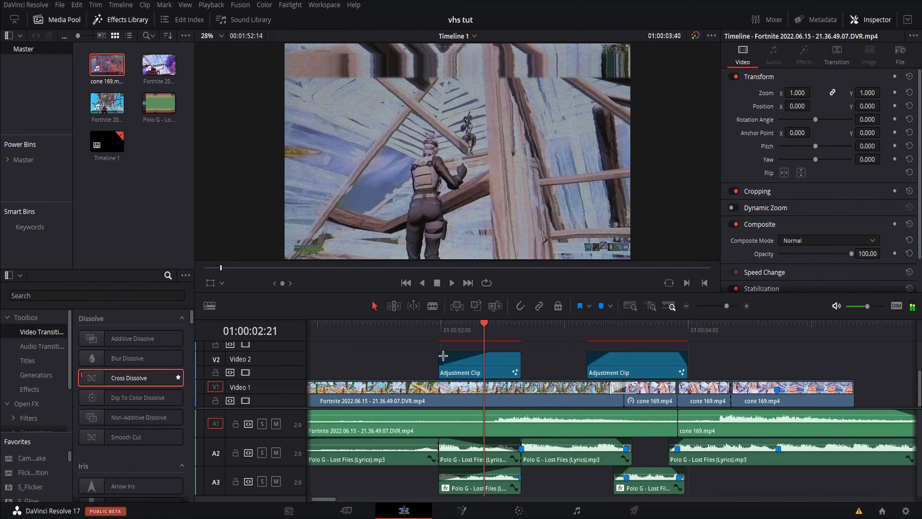
{"action": "left_click", "coordinate": [431, 322]}
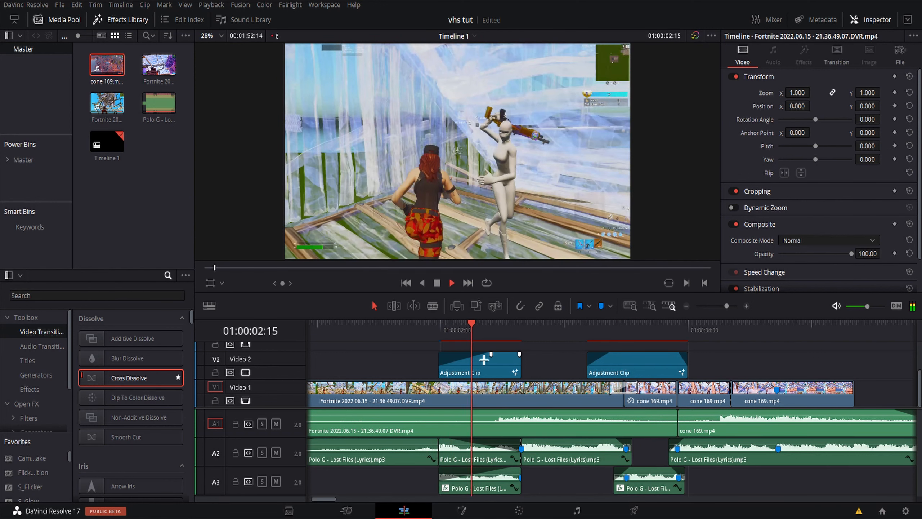
{"action": "left_click", "coordinate": [758, 330]}
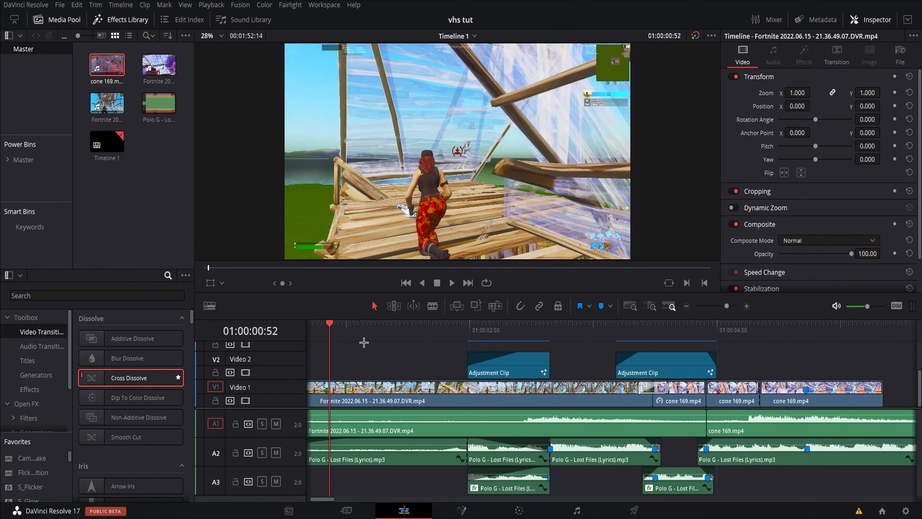
{"action": "mouse_move", "coordinate": [434, 338]}
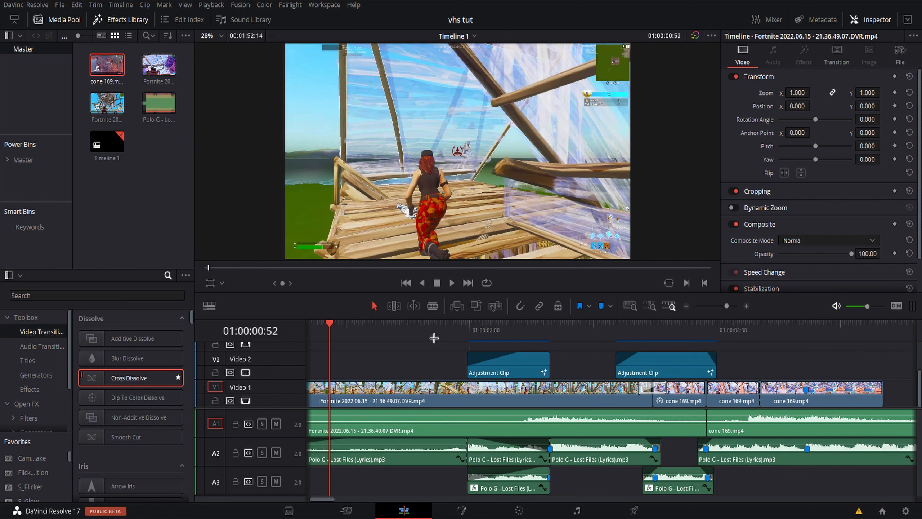
{"action": "mouse_move", "coordinate": [562, 338]}
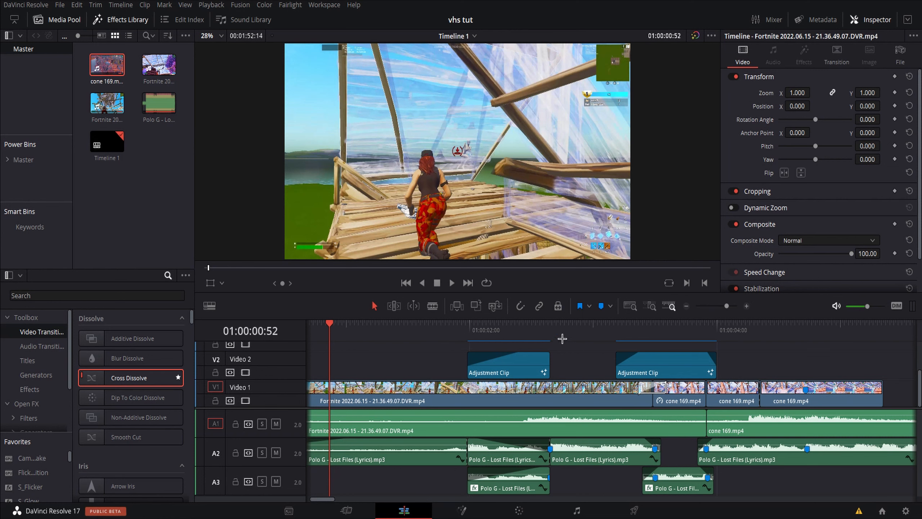
{"action": "left_click", "coordinate": [598, 324]}
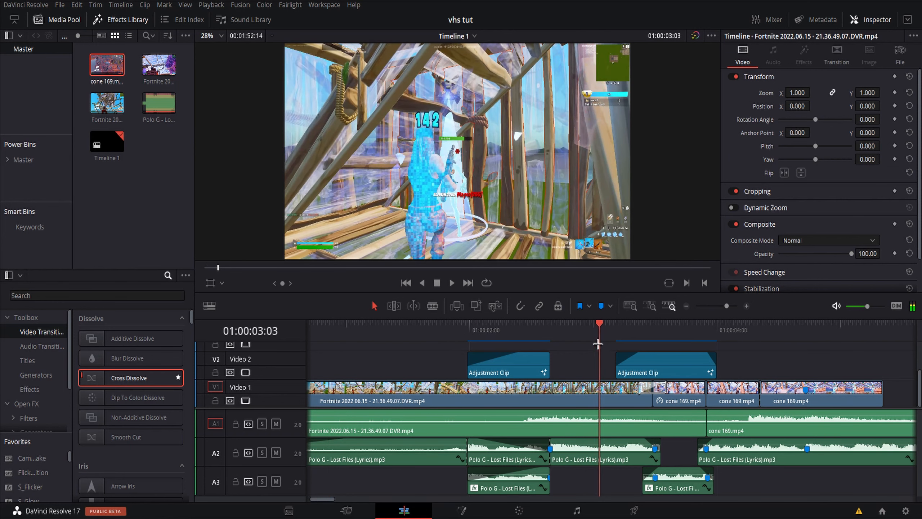